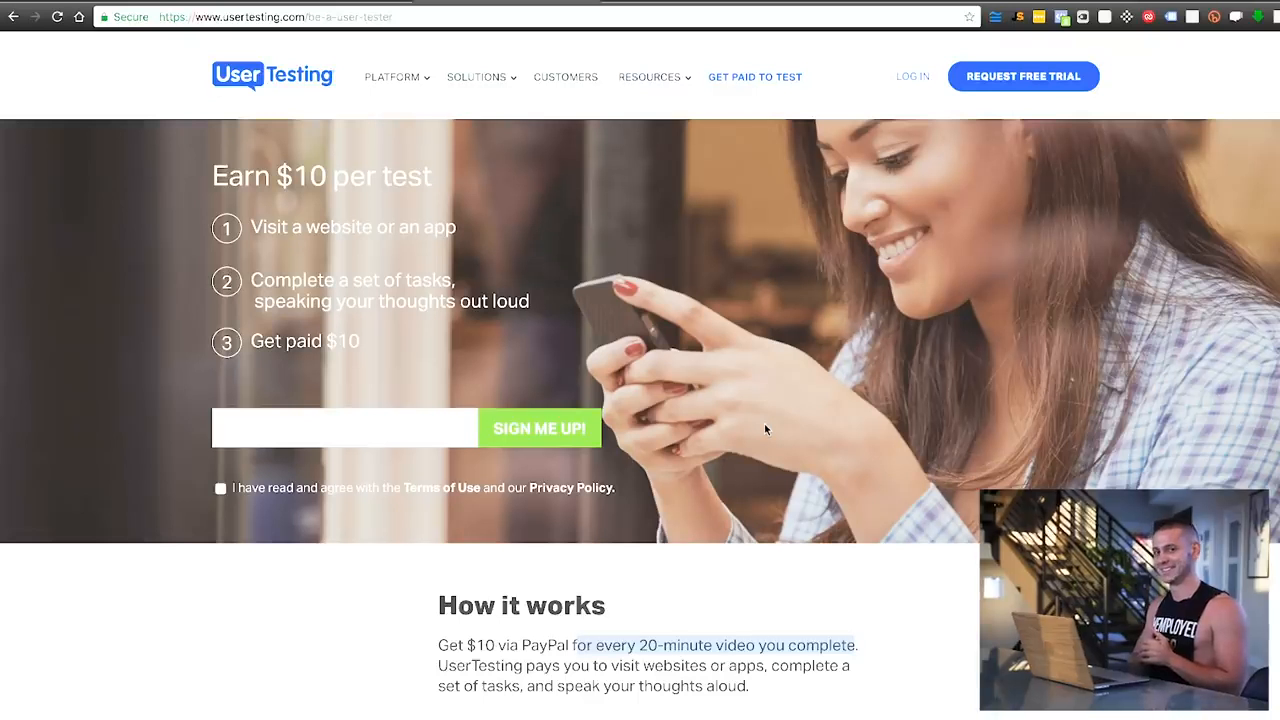
mouse_move(640, 305)
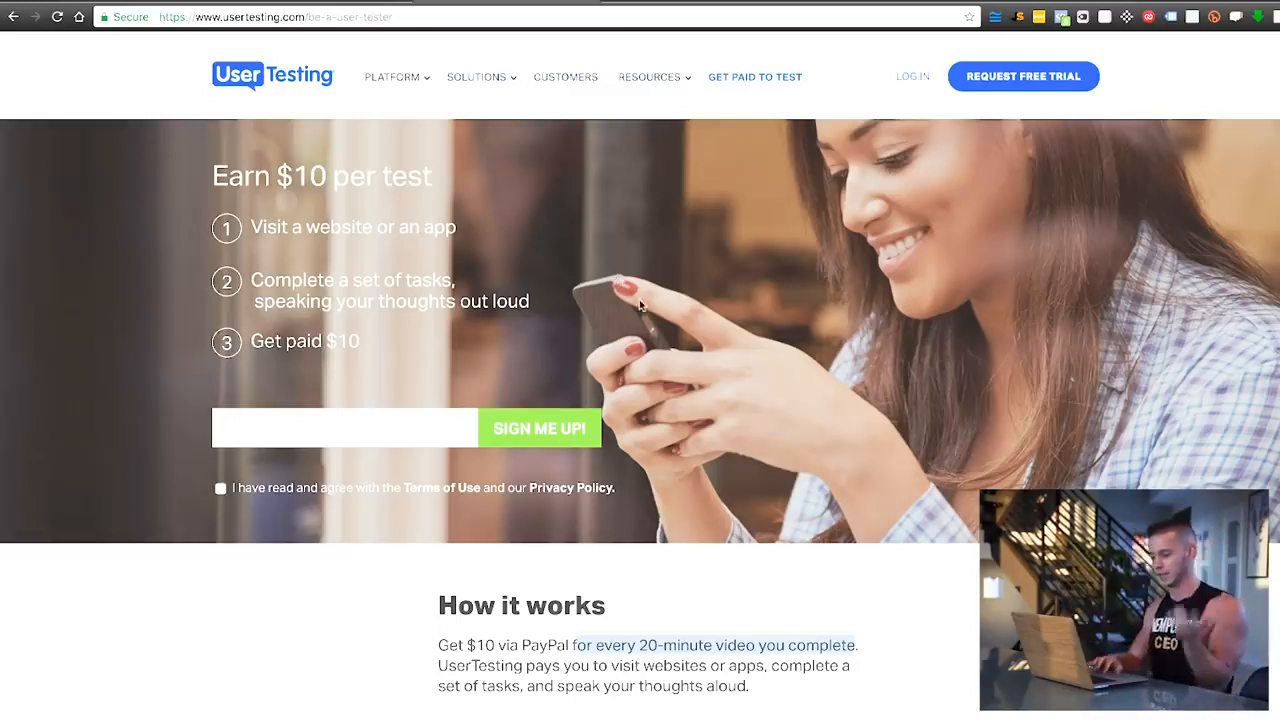
mouse_move(985, 473)
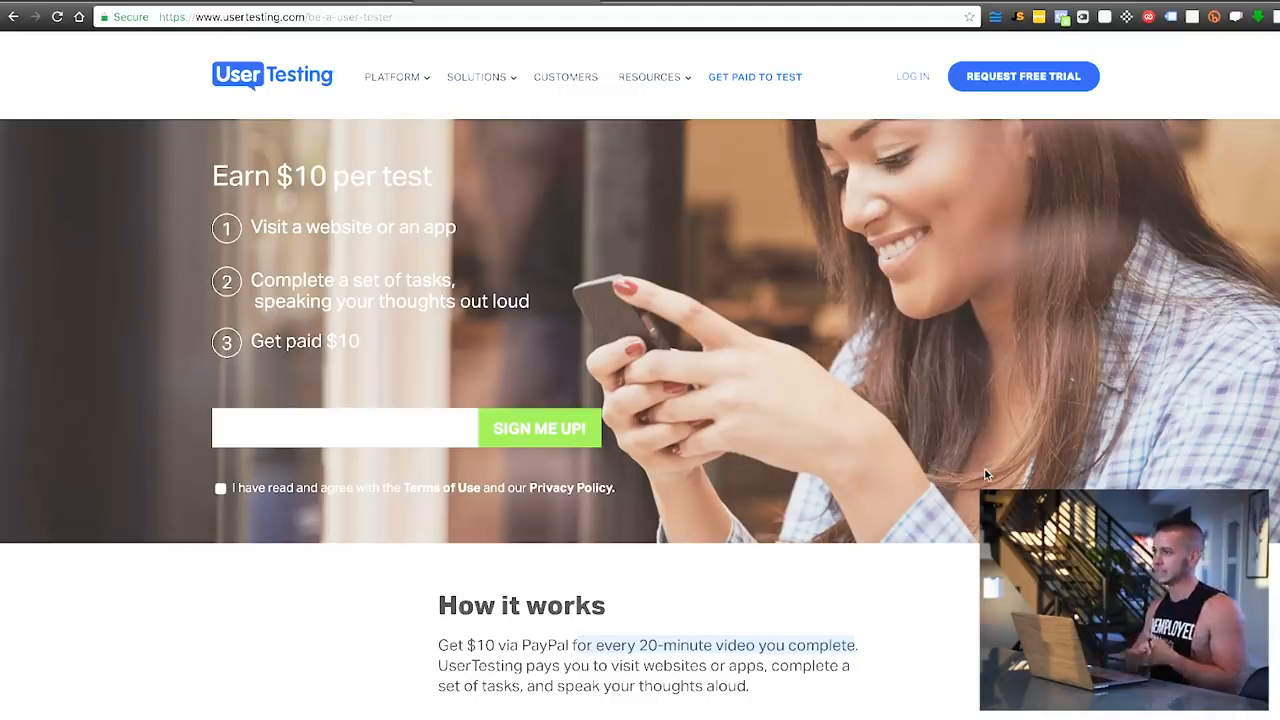
mouse_move(850, 348)
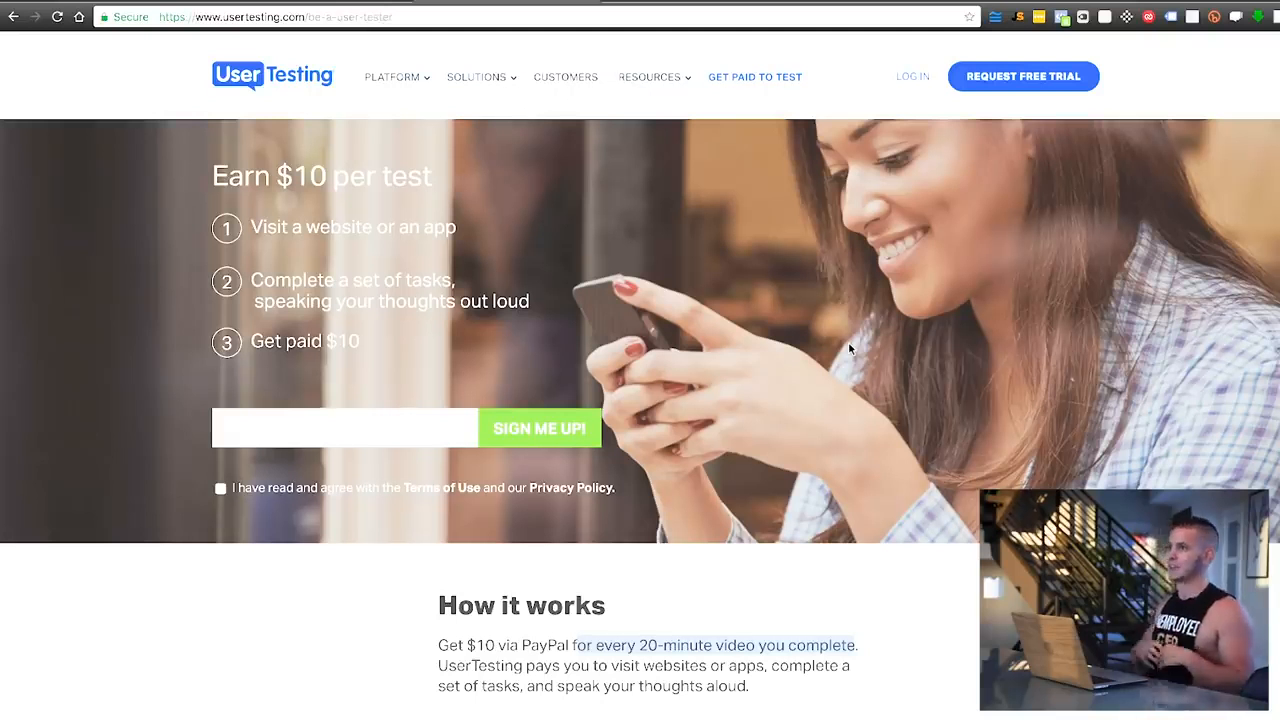